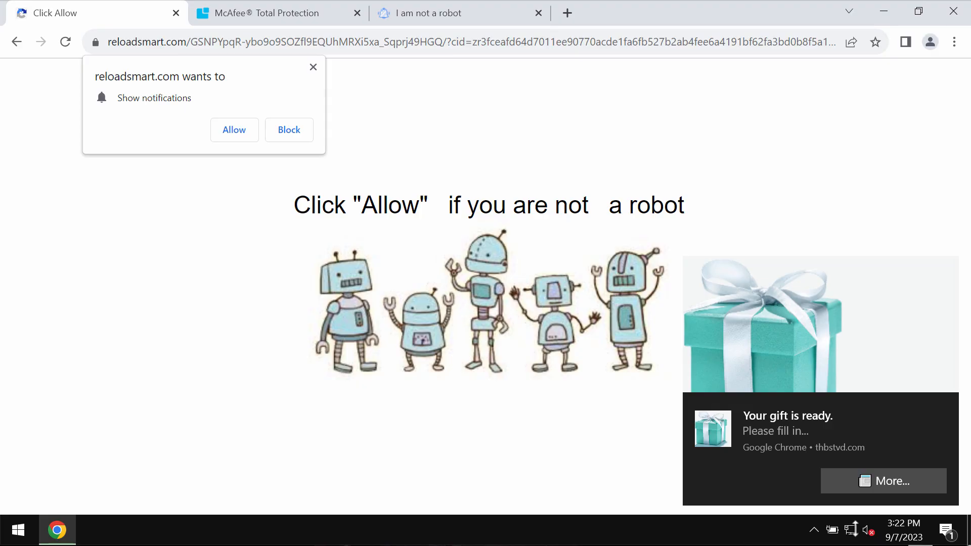
Step: Allow reloadsmart.com to show notifications from its fake robot-check page
left_click(945, 529)
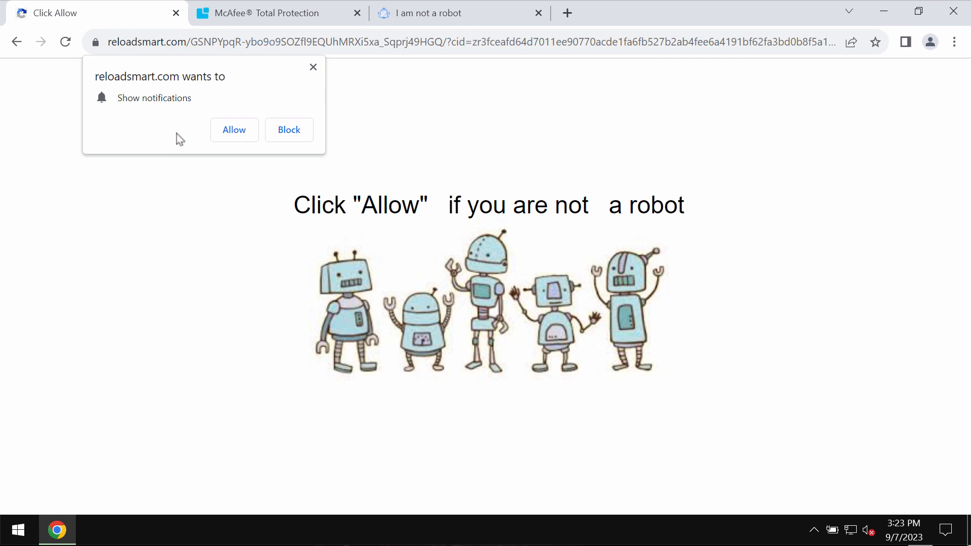
left_click(234, 129)
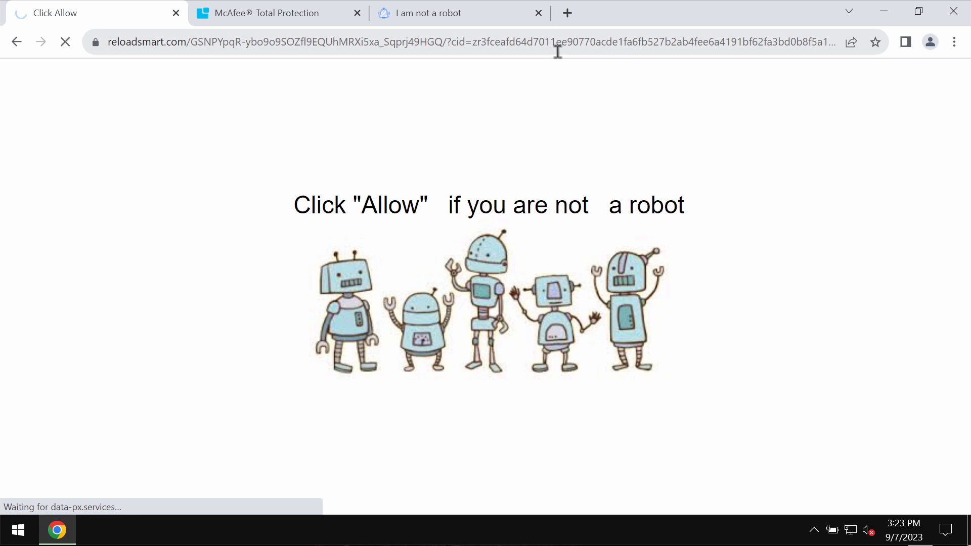
Step: Reach Chrome's Site settings permissions list via Privacy and security
left_click(566, 12)
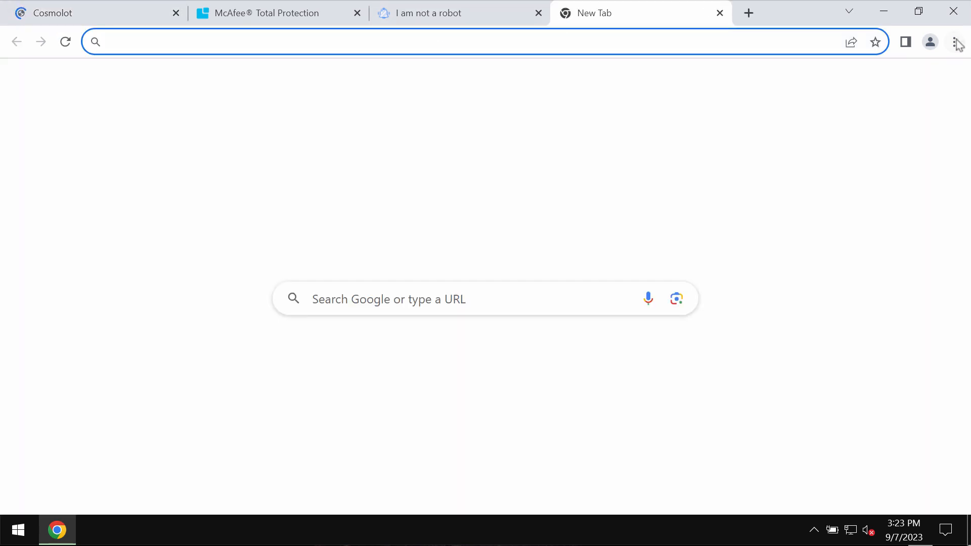
left_click(955, 42)
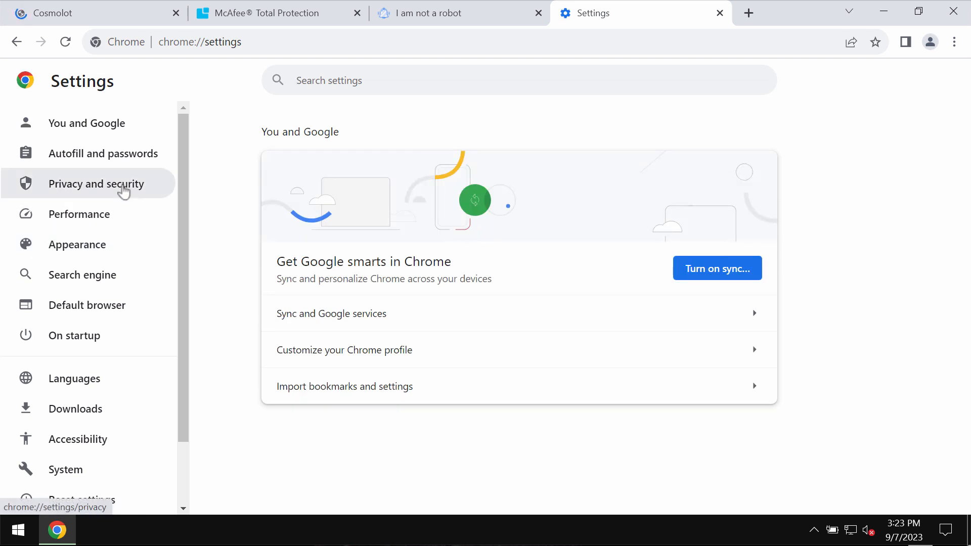
left_click(96, 184)
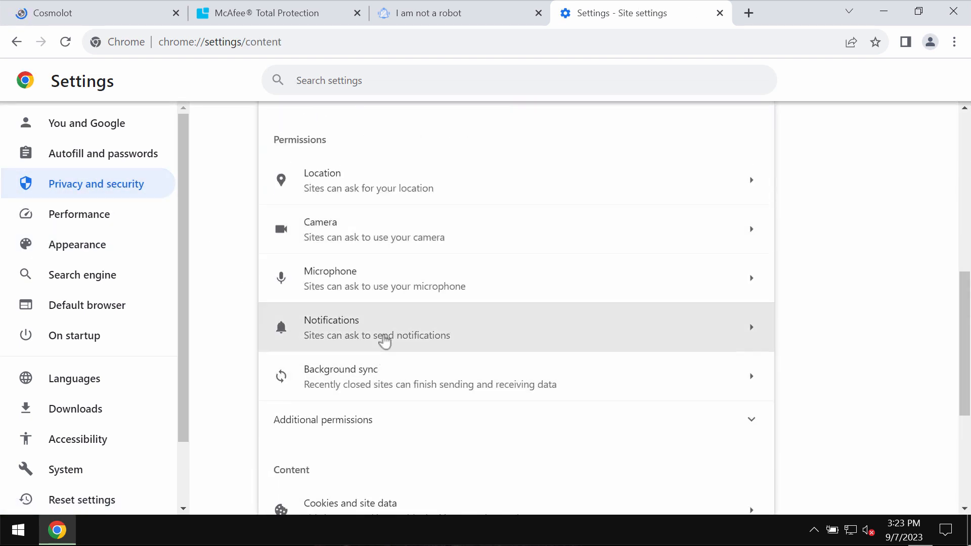
Step: Remove junk sites such as news-niyide from the allowed-to-send-notifications list
left_click(376, 326)
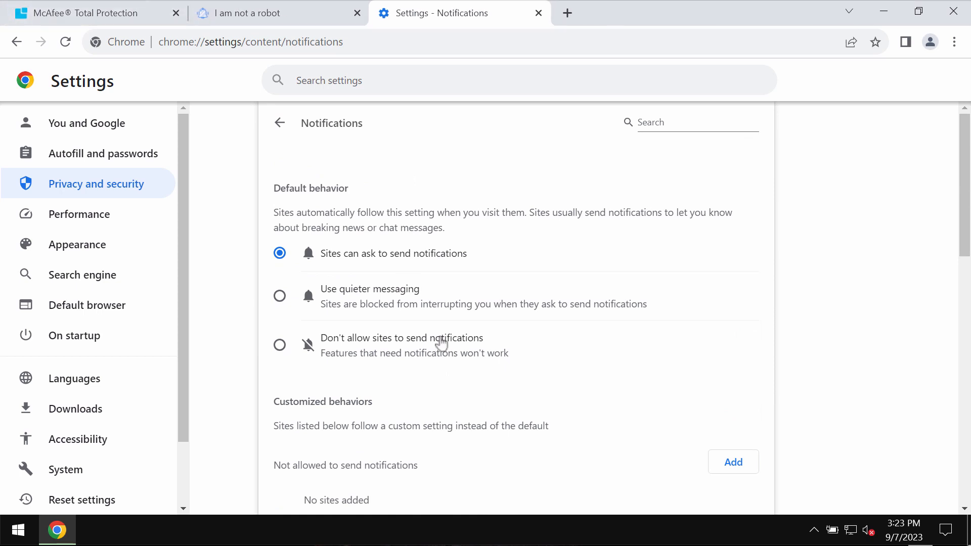
scroll("down", 3)
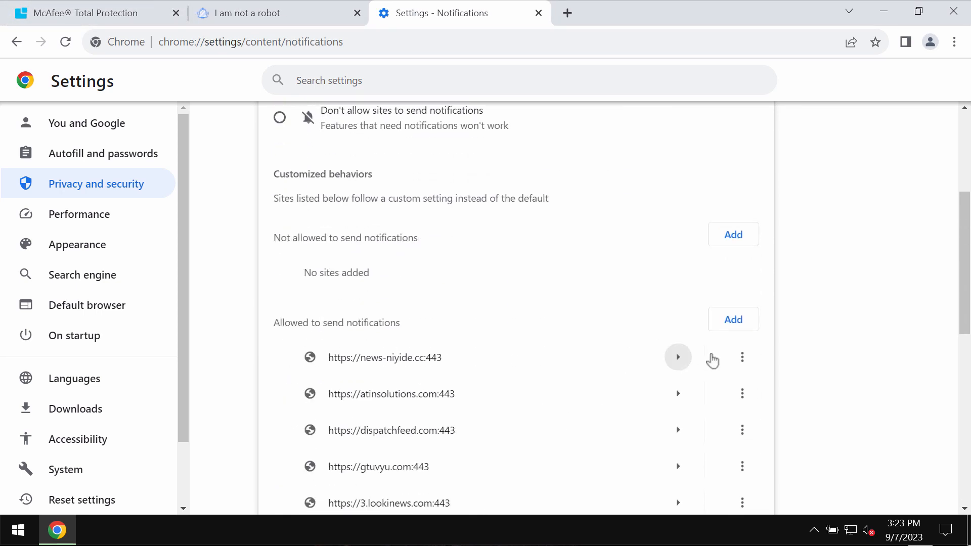
scroll("down", 3)
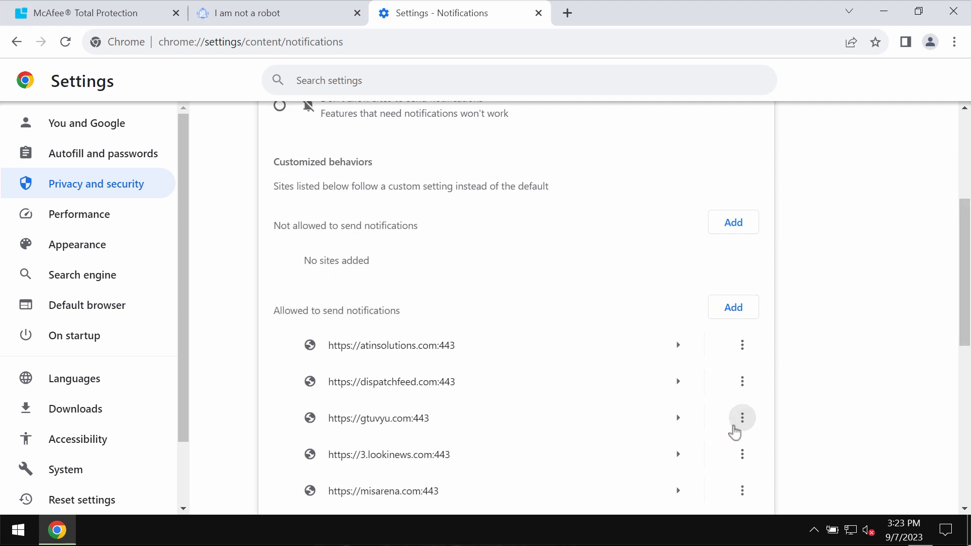
left_click(741, 418)
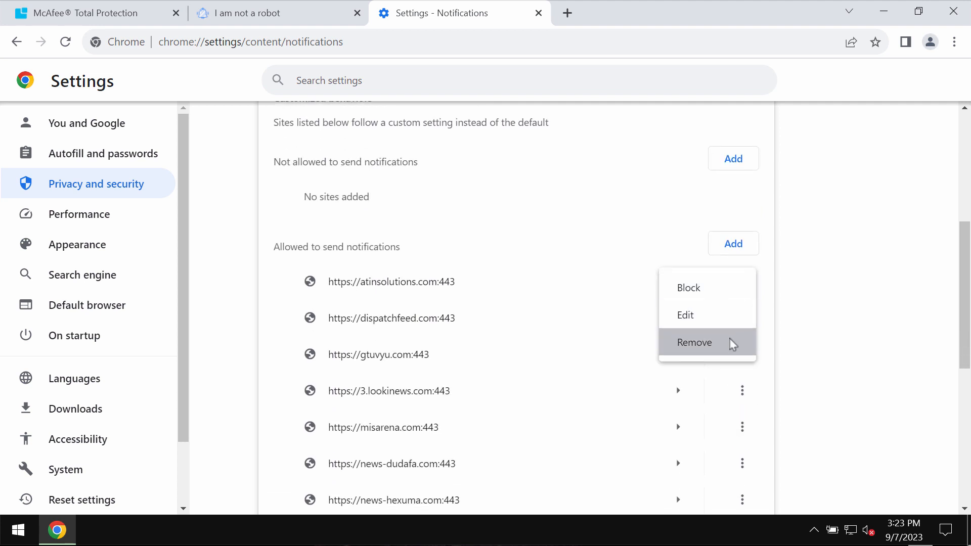
left_click(694, 342)
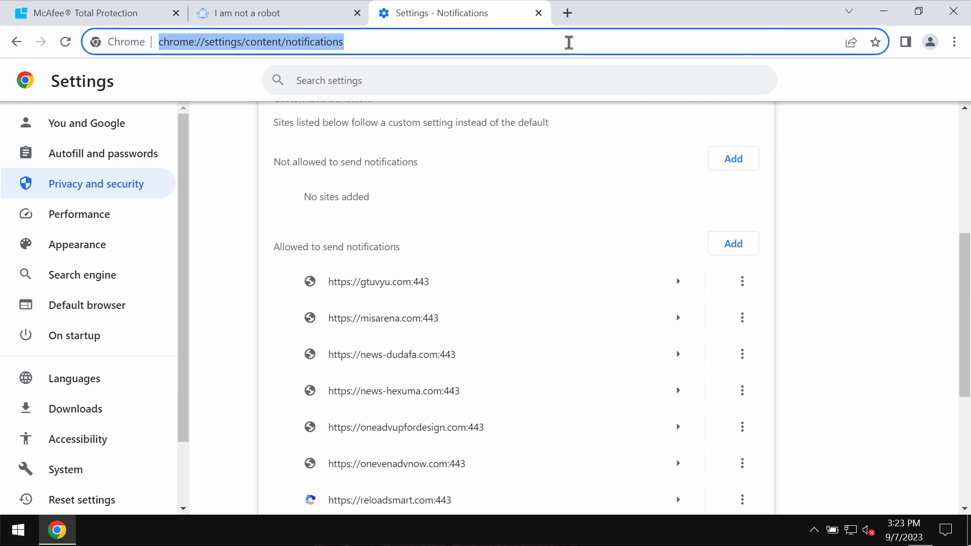
Step: Search 'combo cleaner' in the address bar and leave the desktop showing
type("combocl")
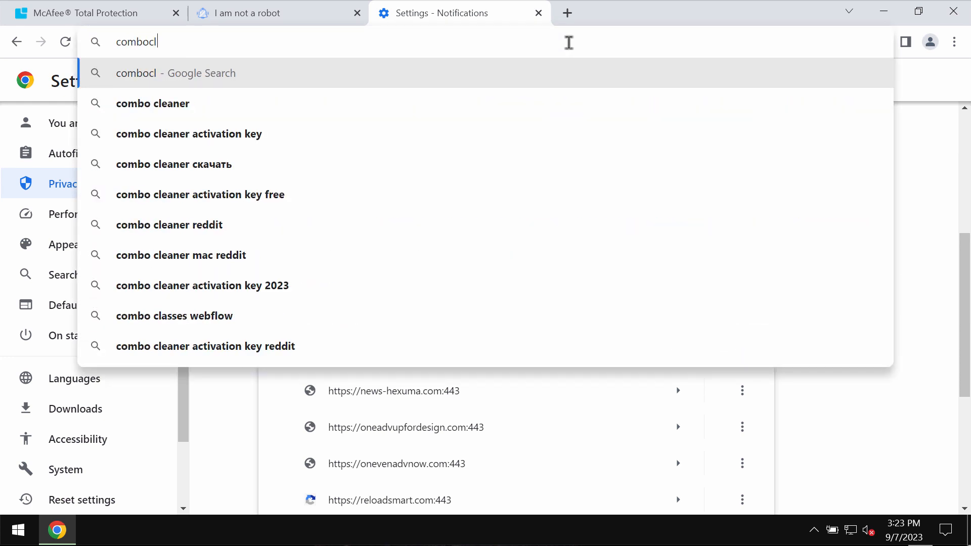
type("eaner")
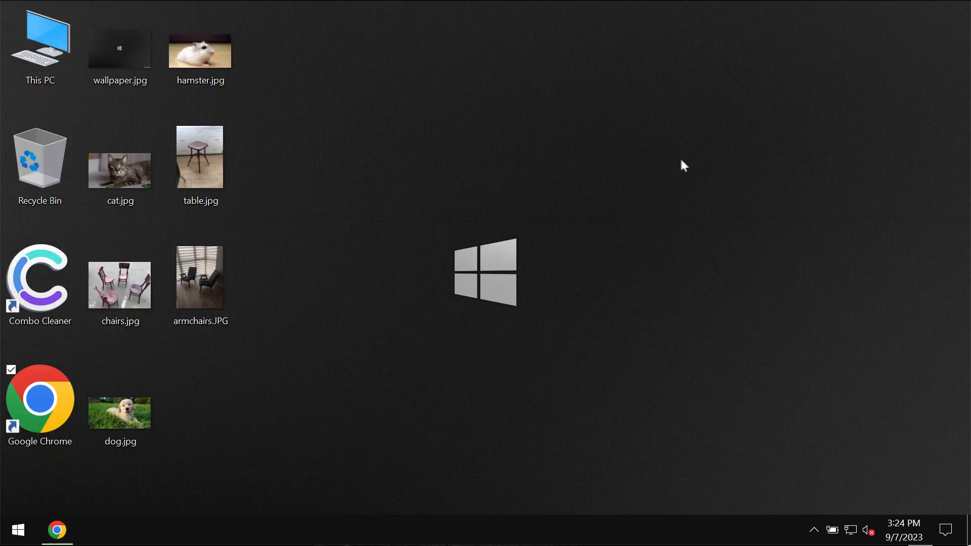
Step: Launch Combo Cleaner from its desktop shortcut to its Dashboard
left_click(40, 282)
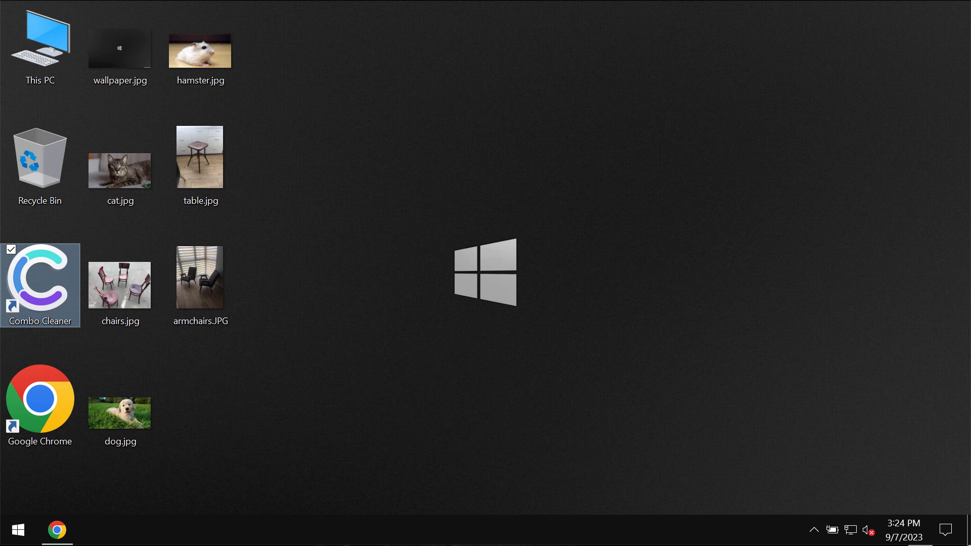
double_click(40, 286)
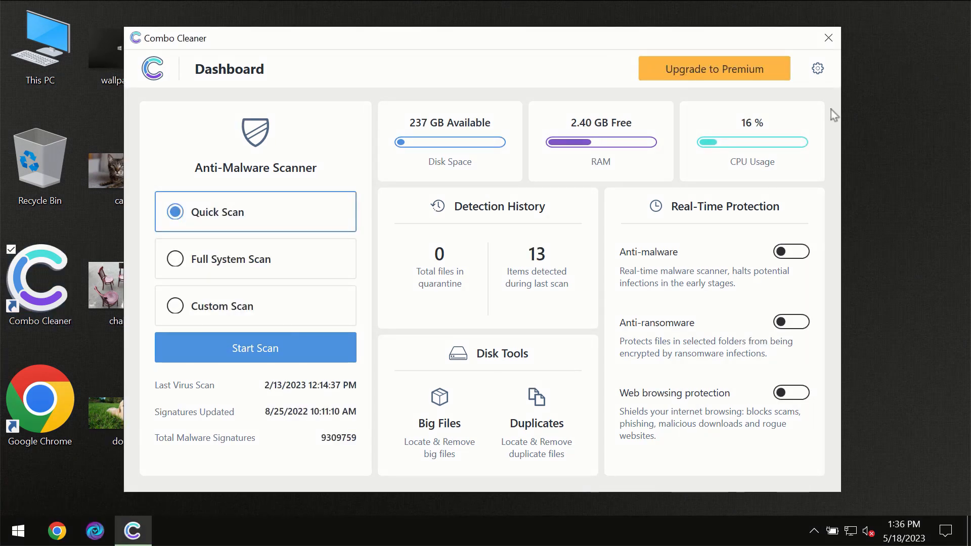
mouse_move(820, 110)
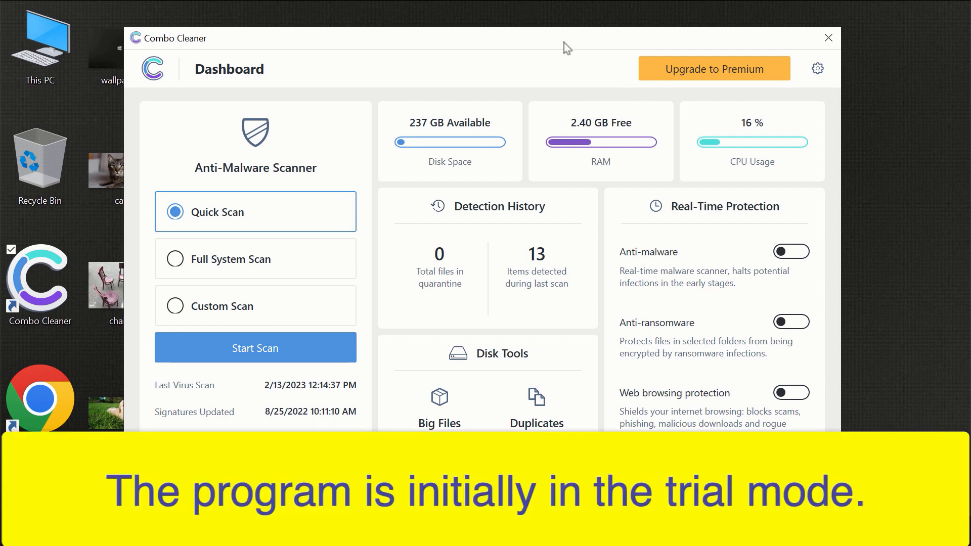
mouse_move(520, 45)
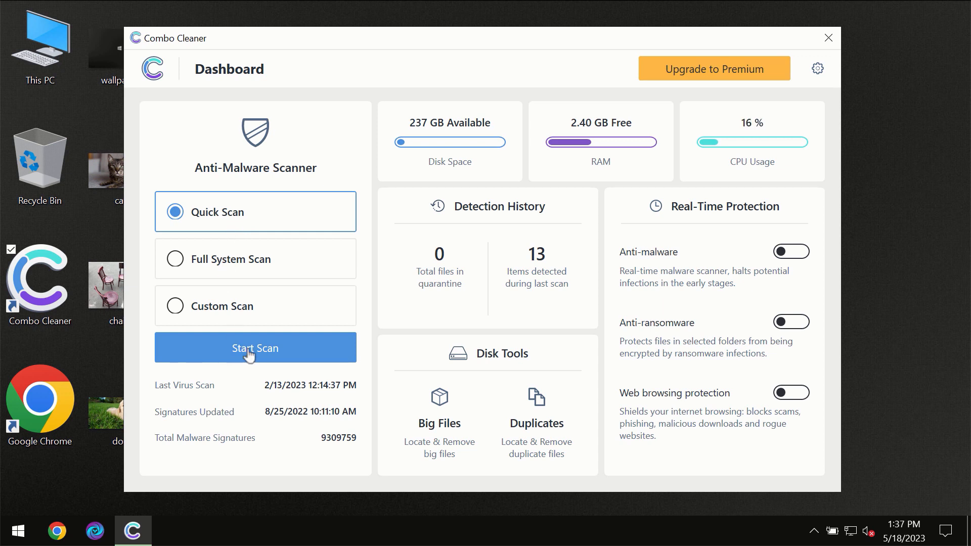
Step: Start a Quick Scan for malware on the computer
left_click(255, 347)
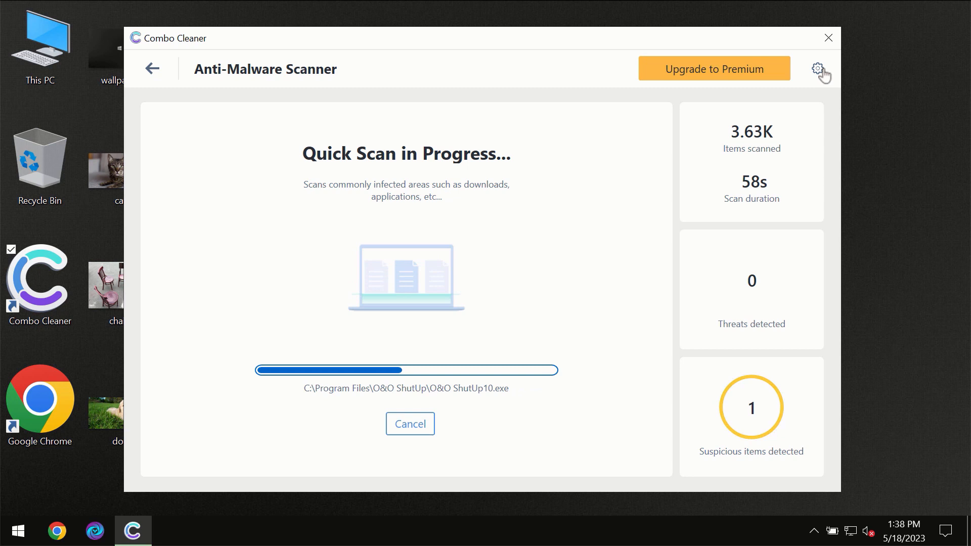
Step: Check the Anti-Ransomware settings, then return to the Dashboard mid-scan
left_click(817, 68)
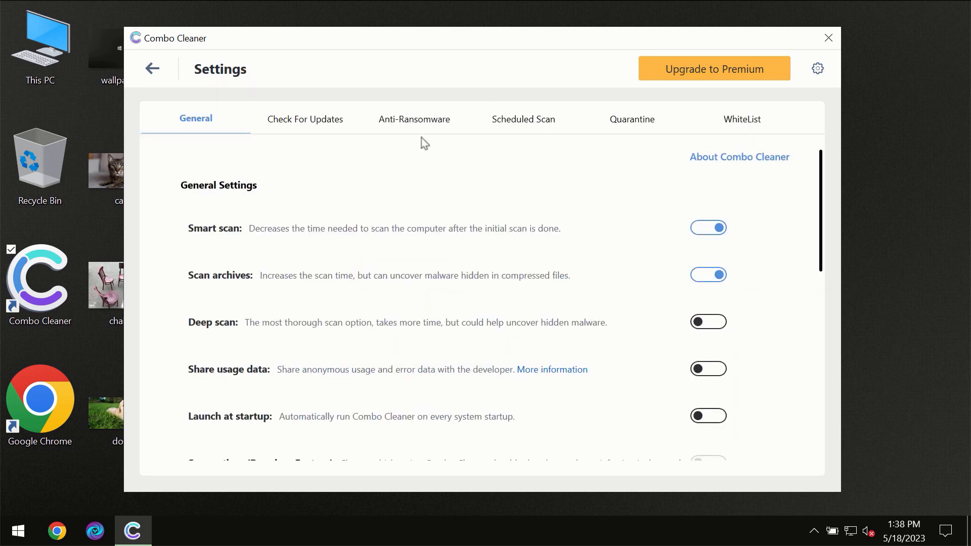
mouse_move(401, 134)
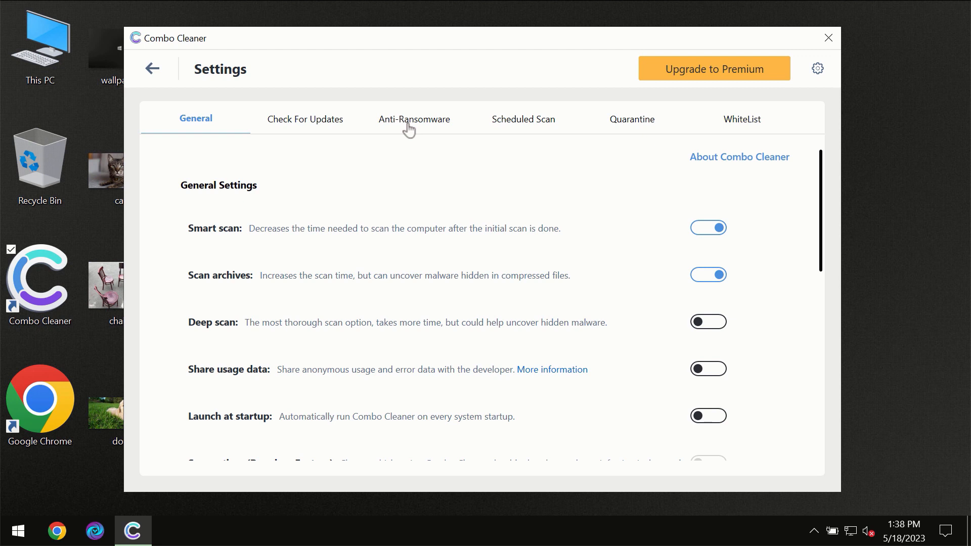
left_click(414, 120)
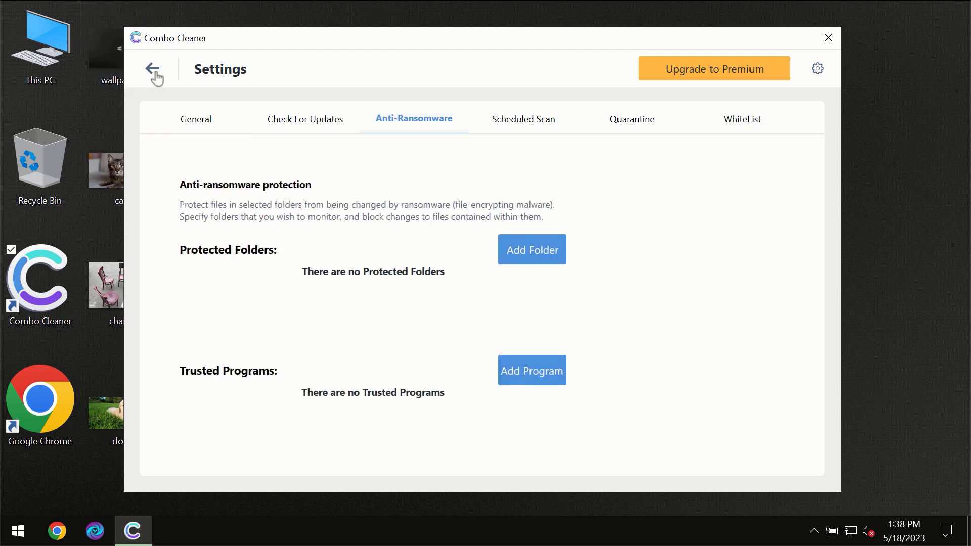
left_click(156, 77)
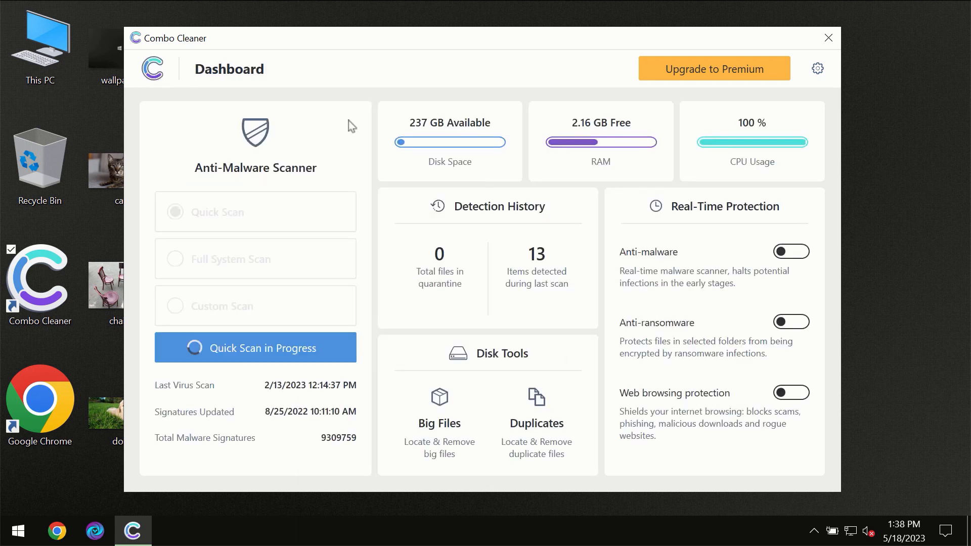
Step: View the finished scan's one spam threat, then bring up the Upgrade to Premium offer
left_click(255, 347)
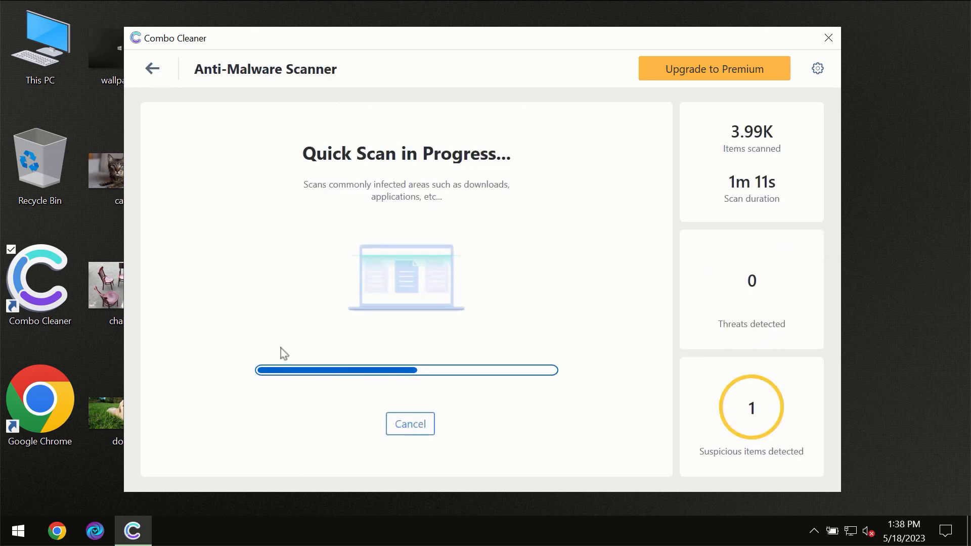
mouse_move(482, 212)
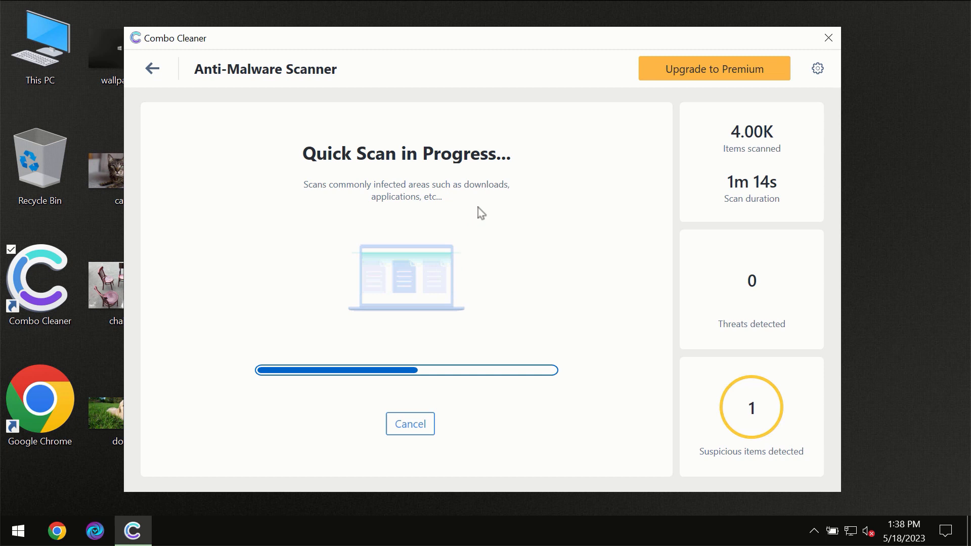
mouse_move(575, 100)
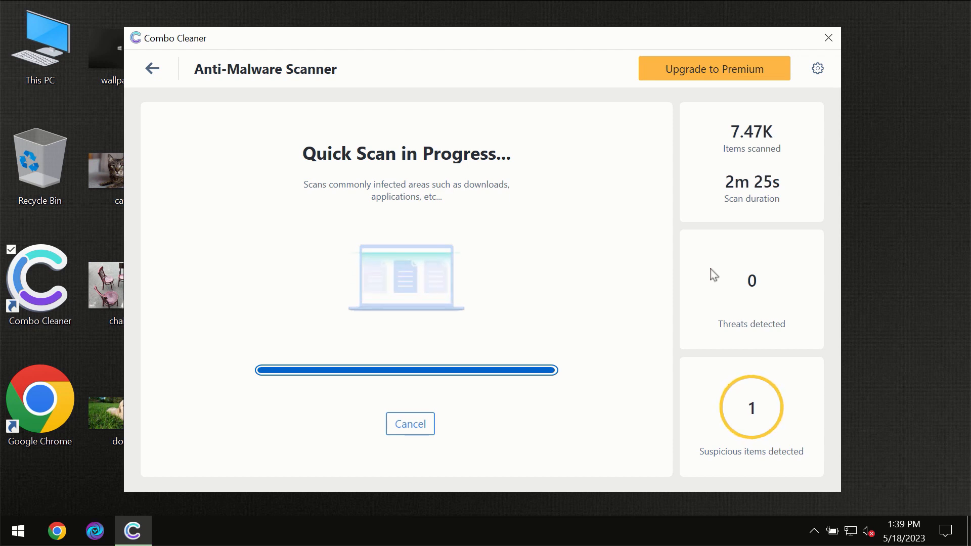
mouse_move(699, 230)
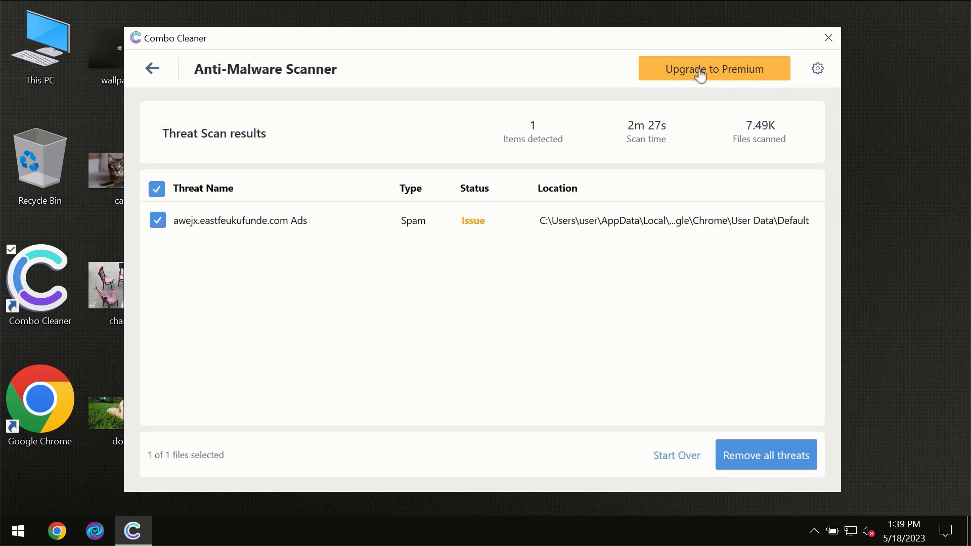
left_click(713, 68)
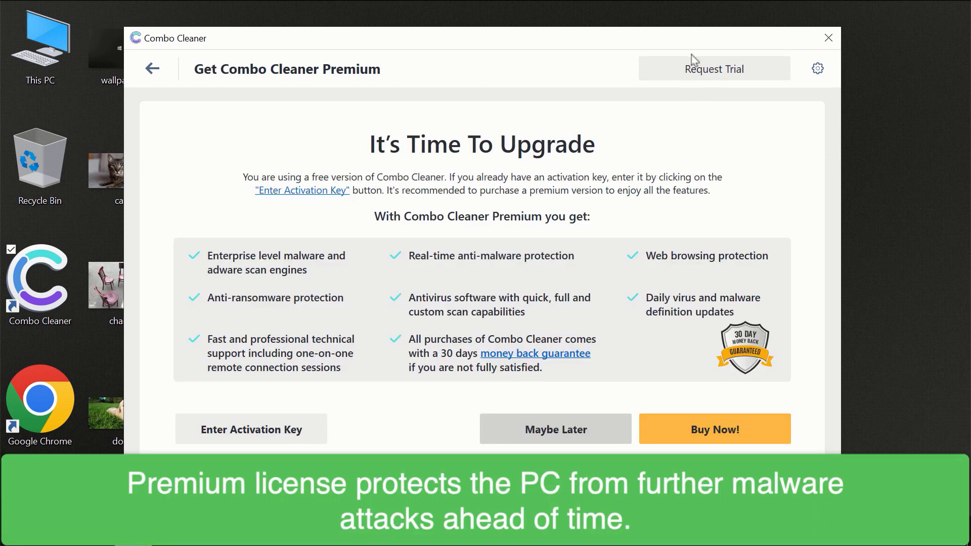